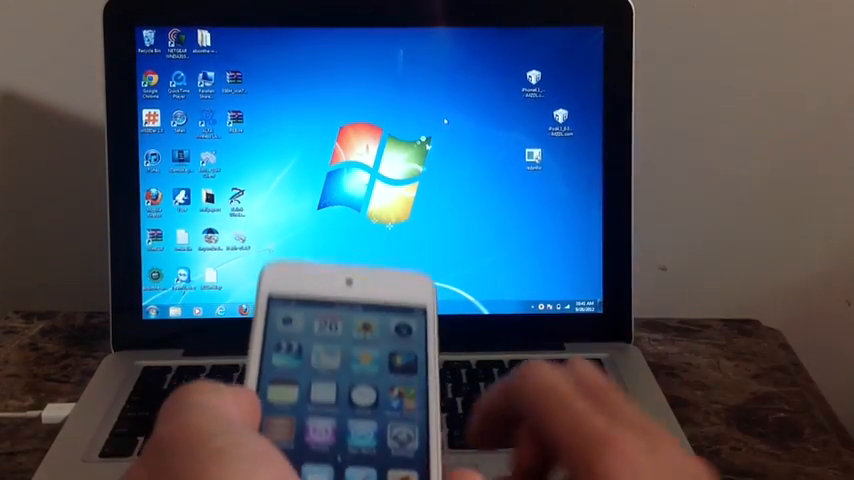
Run redsn0w from the desktop as administrator.
right_click(532, 156)
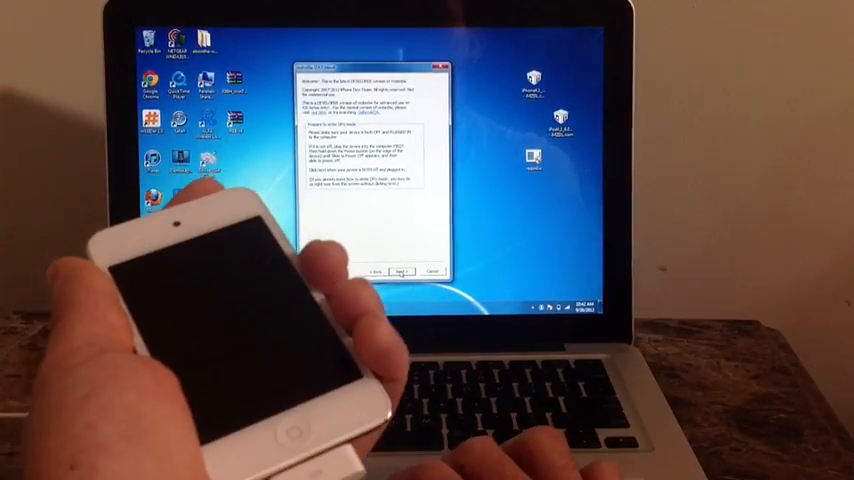
left_click(400, 272)
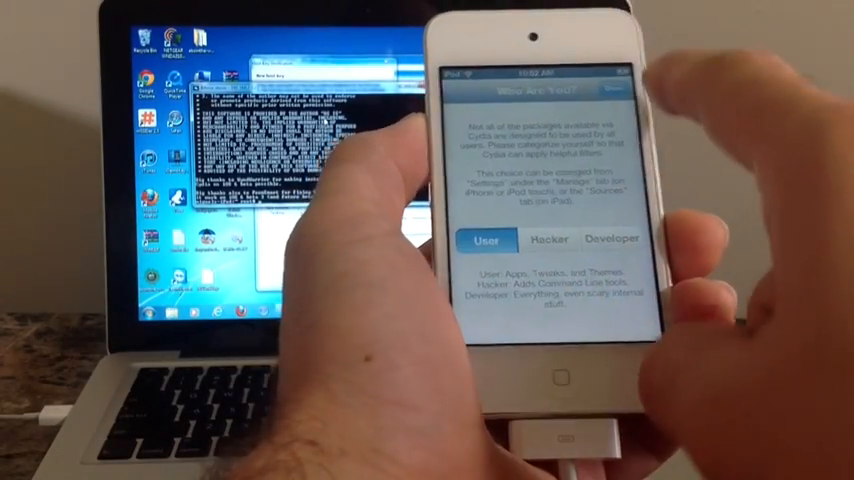
Launch Cydia on the iPod Touch to reach its 'Who Are You?' first-launch screen.
left_click(488, 240)
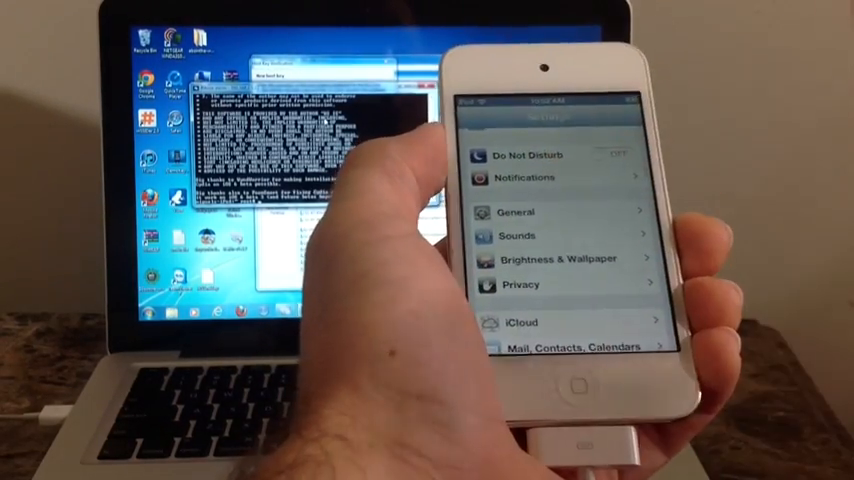
Scroll the iPod Touch Settings list to its top showing Airplane Mode.
scroll("down", 3)
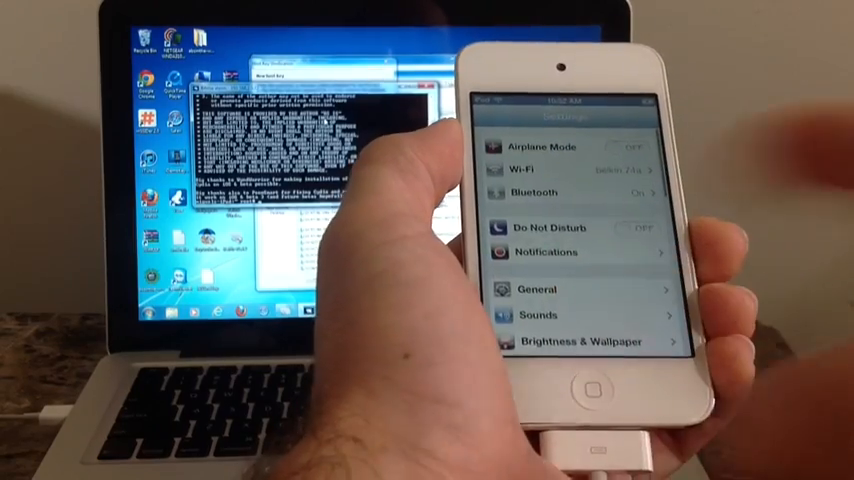